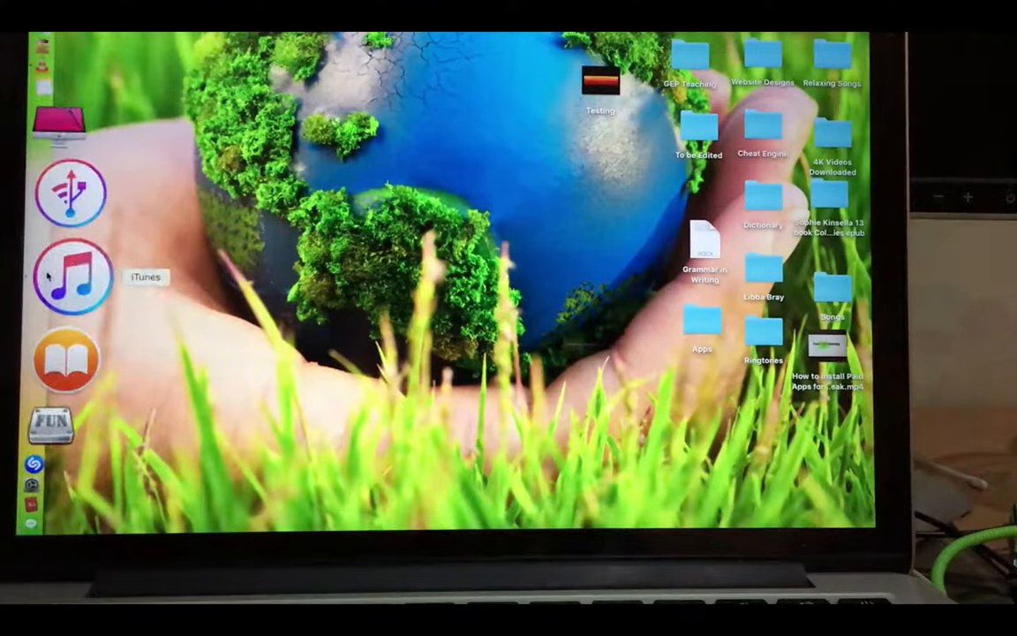
- Launch iTunes and click into the Store search field
left_click(74, 277)
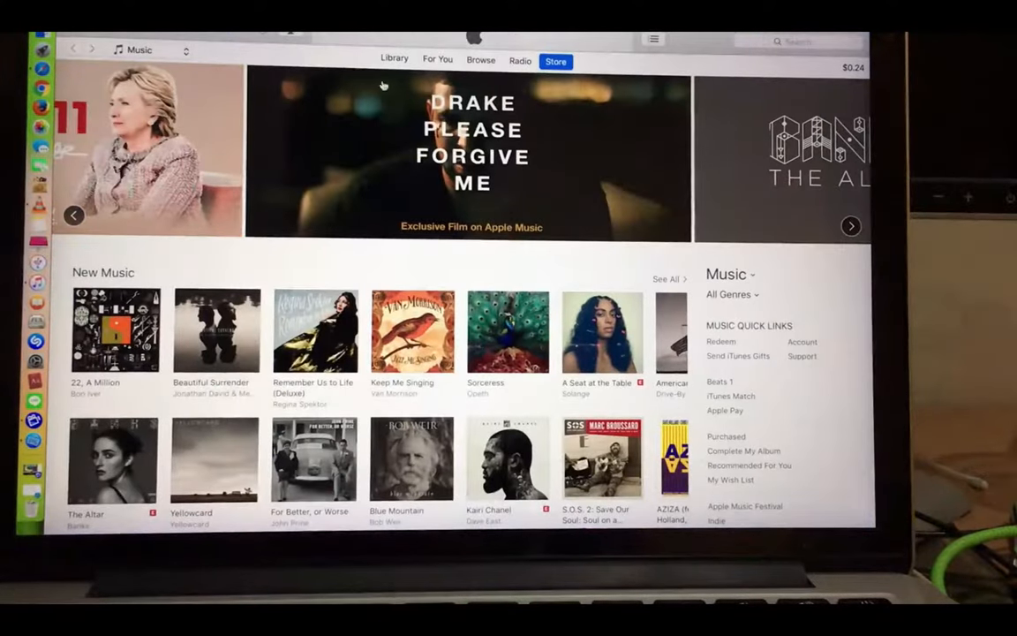
left_click(795, 40)
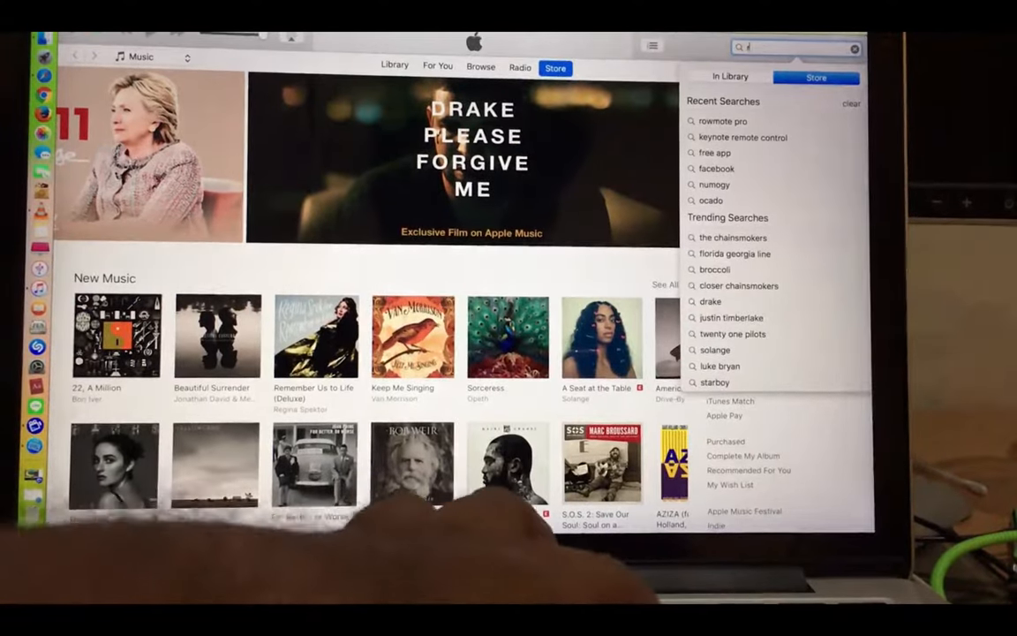
- Search the iTunes Store for 'rowmote pro'
type("rowmote pro")
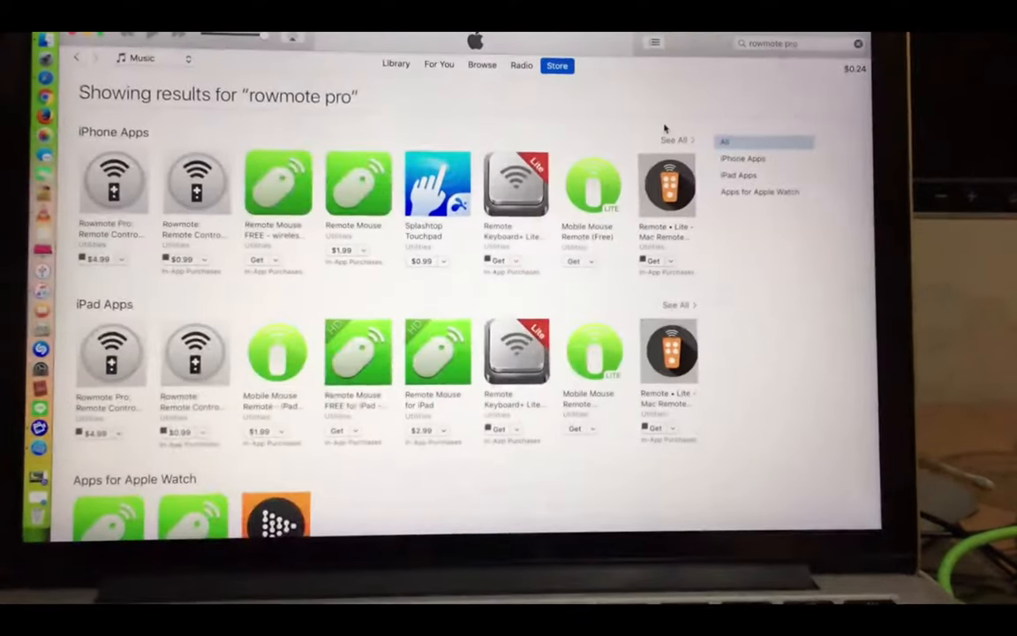
mouse_move(637, 156)
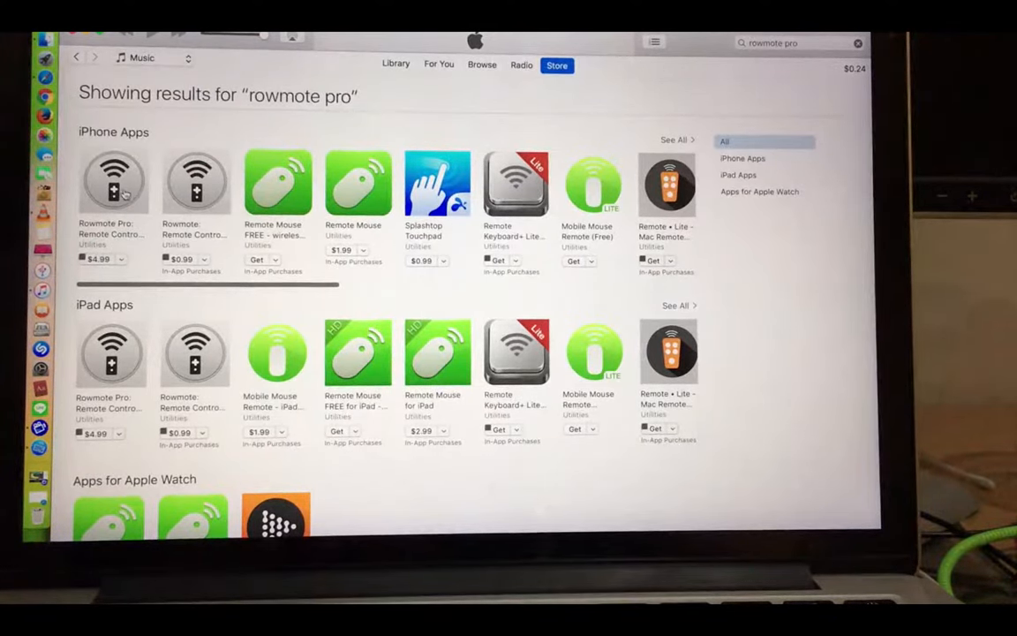
- Open the Rowmote Pro iPhone app page and scroll through its screenshots
left_click(113, 183)
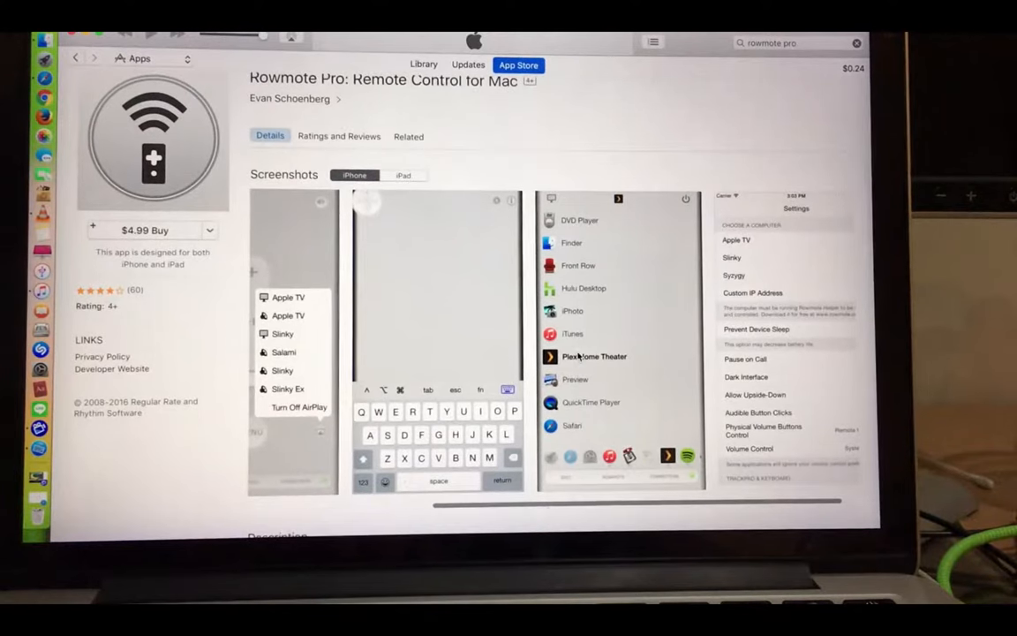
scroll("down", 3)
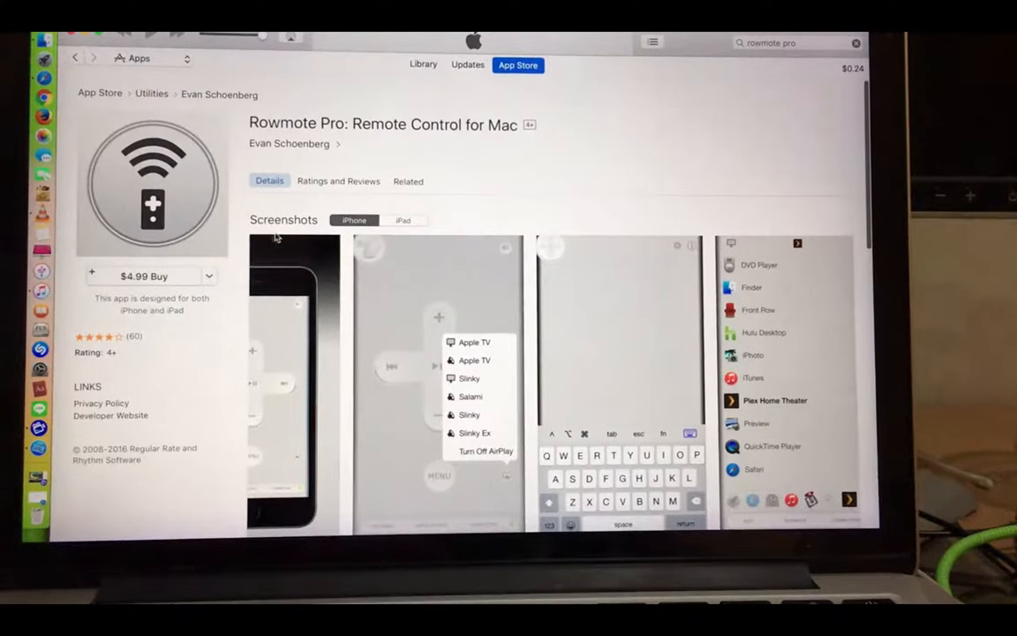
mouse_move(155, 267)
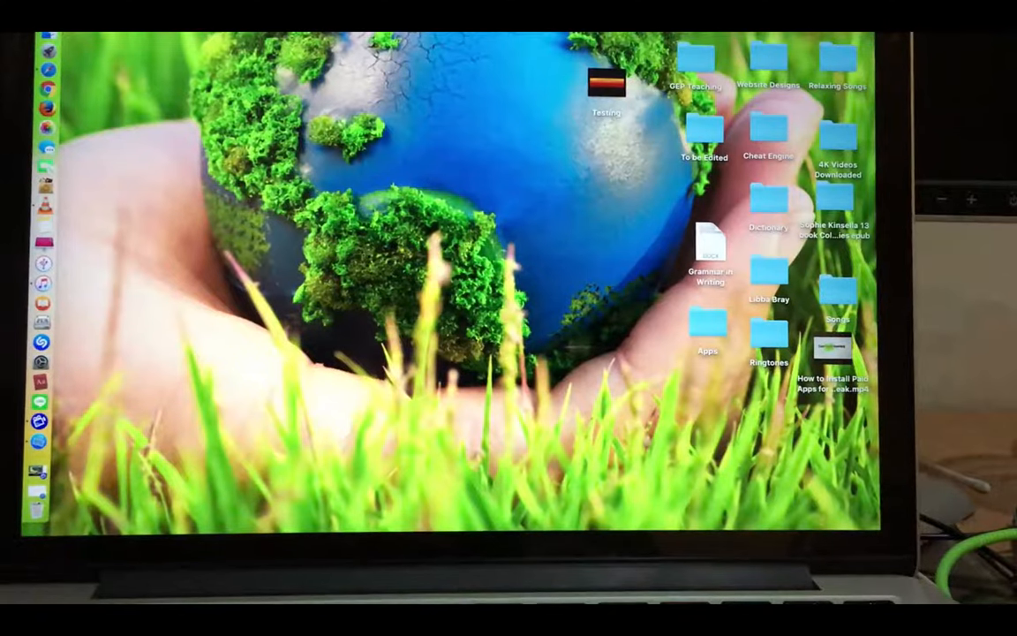
mouse_move(79, 69)
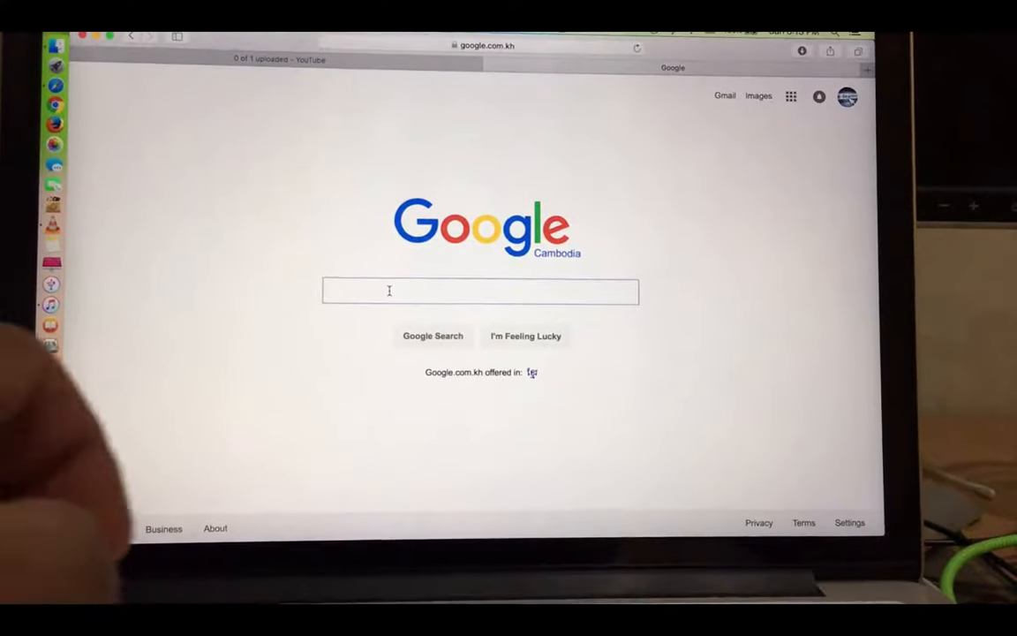
- Search Google in Safari for 'rowmote helper'
type("r")
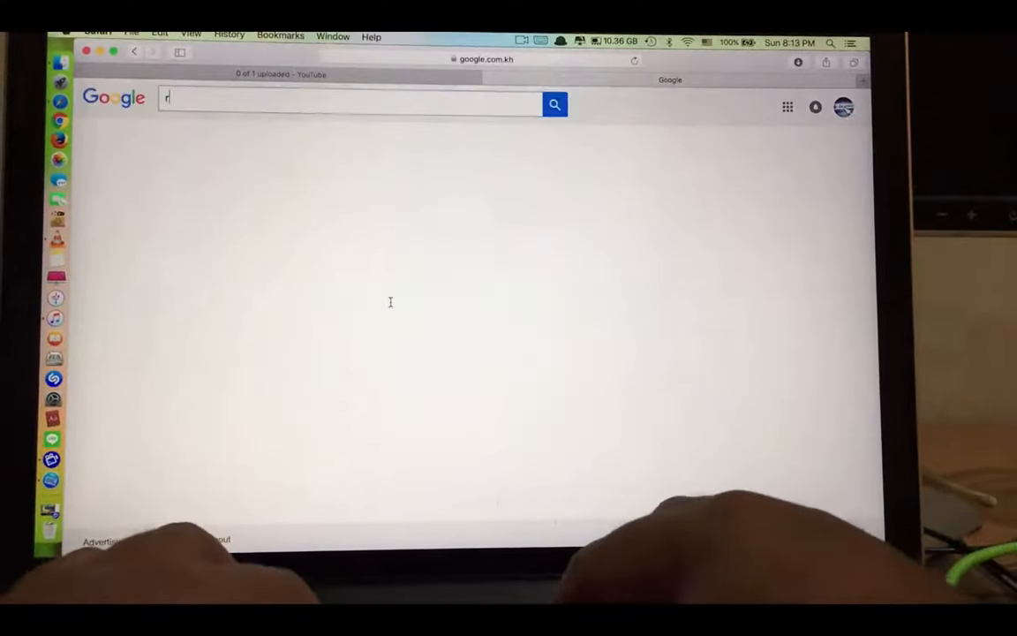
type("owmote helper")
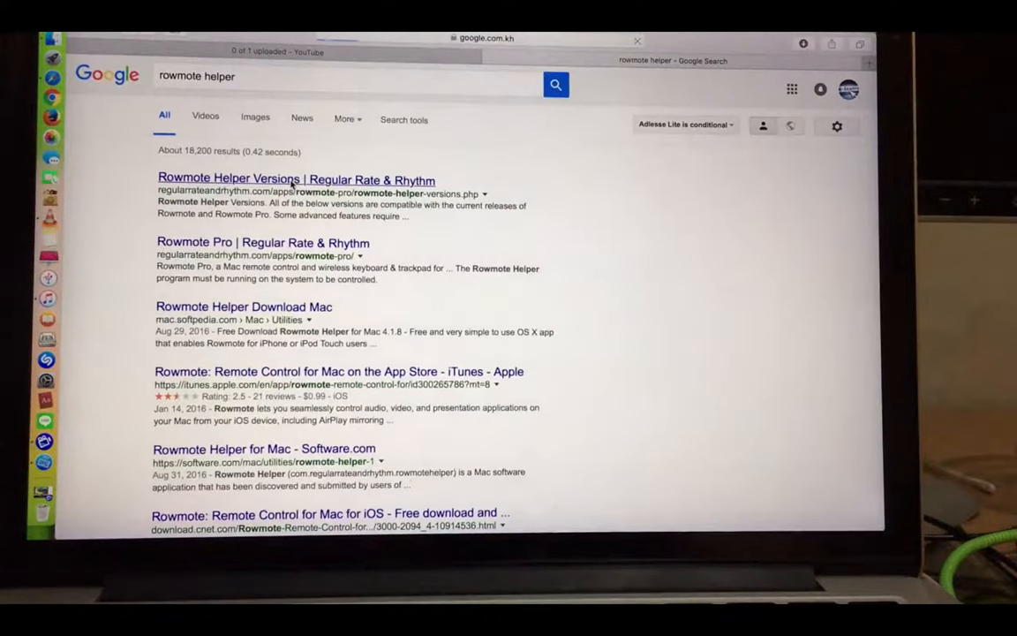
- Open the Rowmote Helper Versions result from Regular Rate & Rhythm
left_click(296, 178)
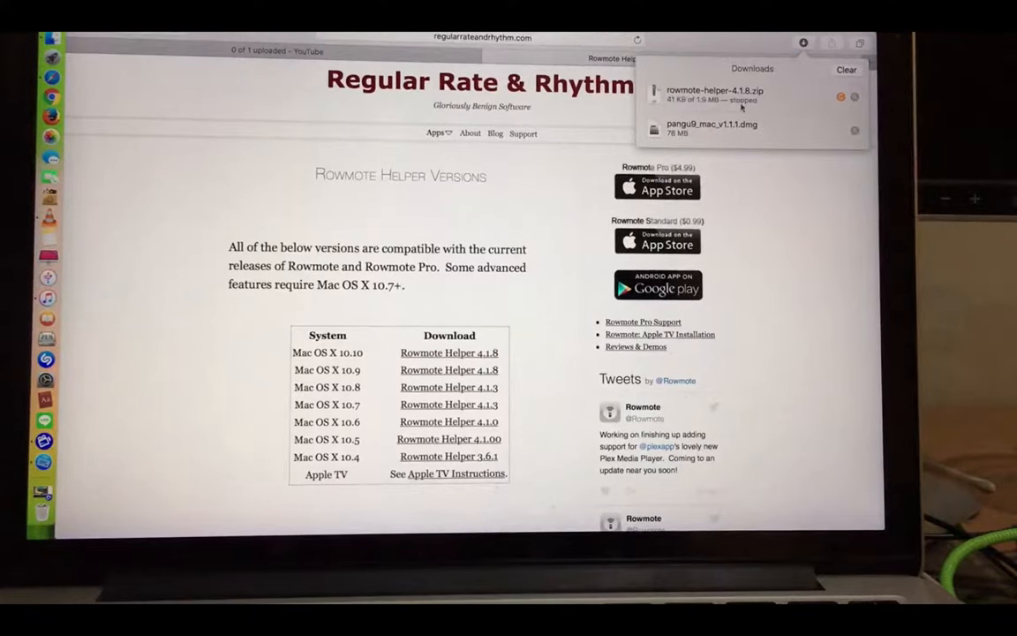
- Find the downloaded Rowmote Helper app in Finder's Downloads and launch it
left_click(233, 166)
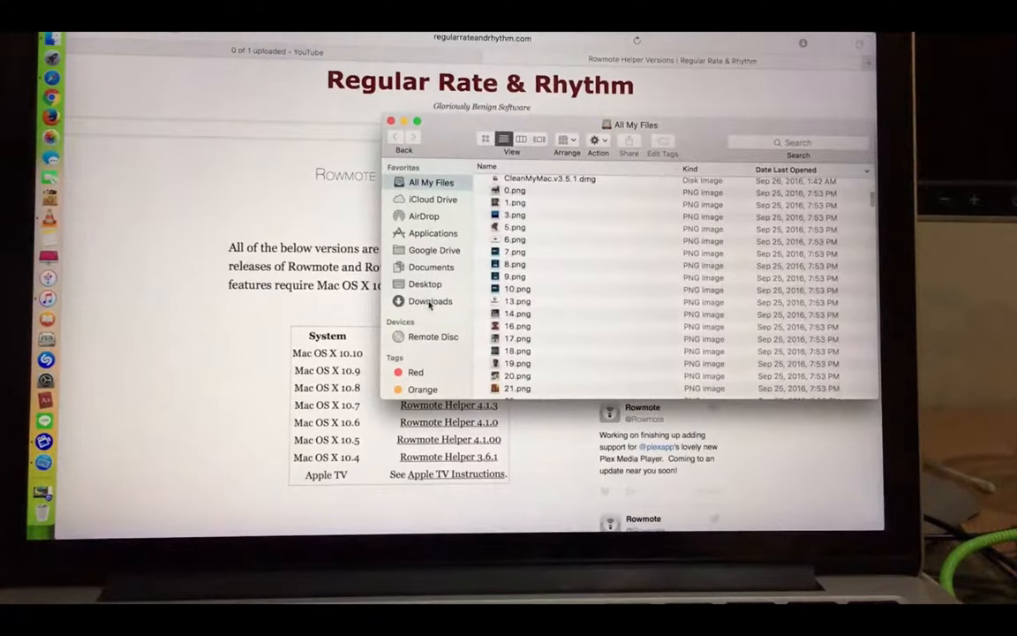
left_click(429, 301)
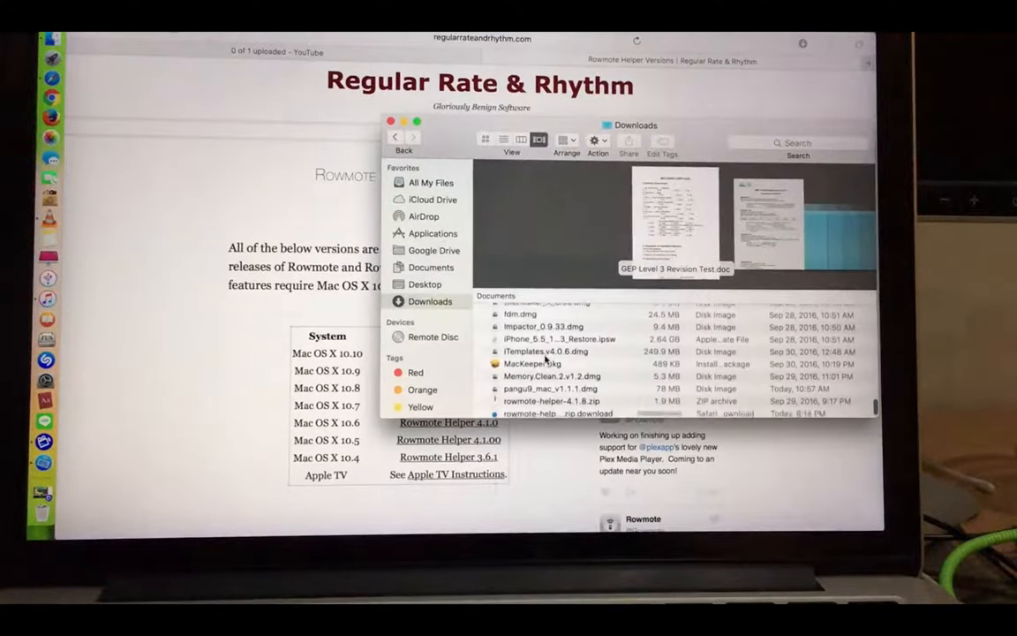
left_click(552, 402)
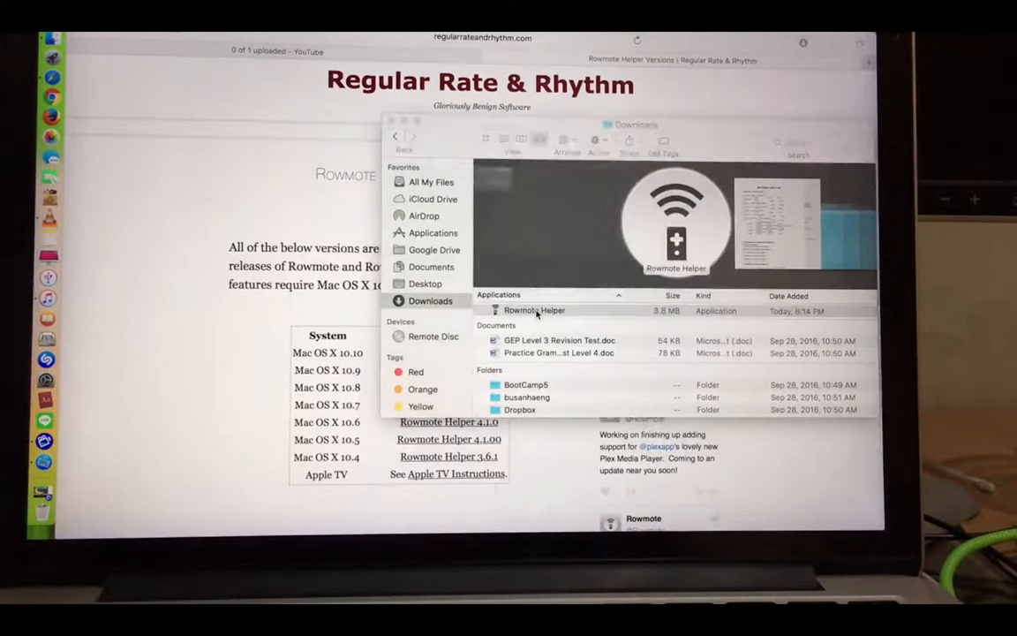
double_click(534, 310)
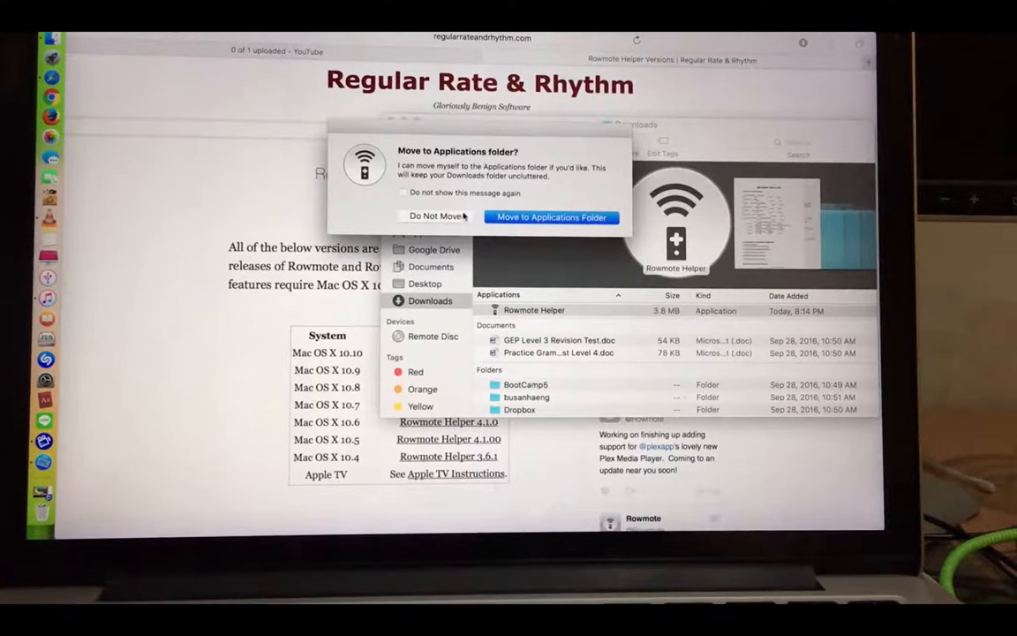
mouse_move(434, 216)
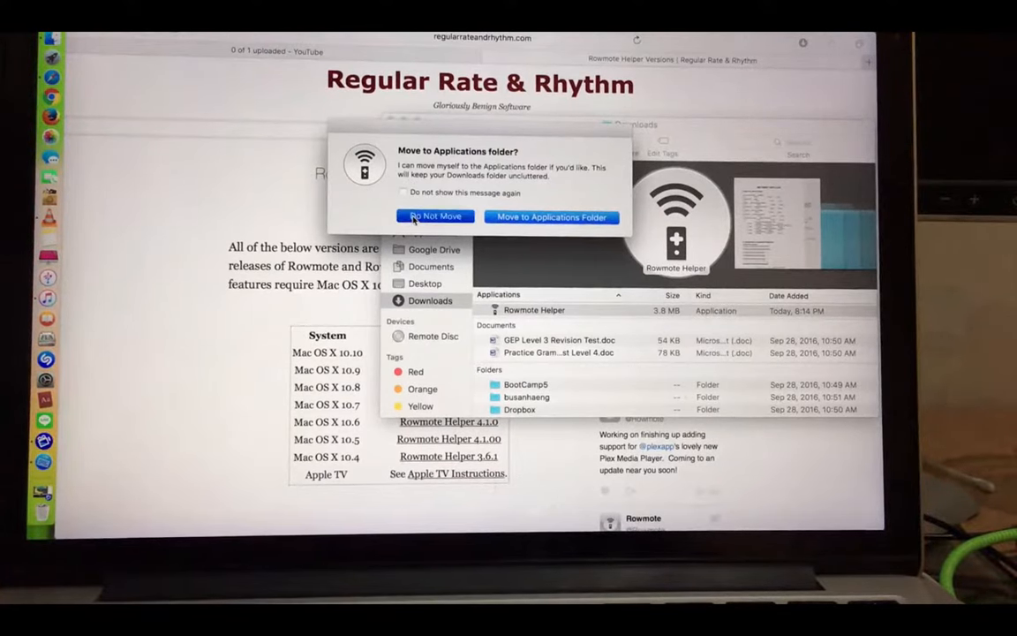
left_click(433, 216)
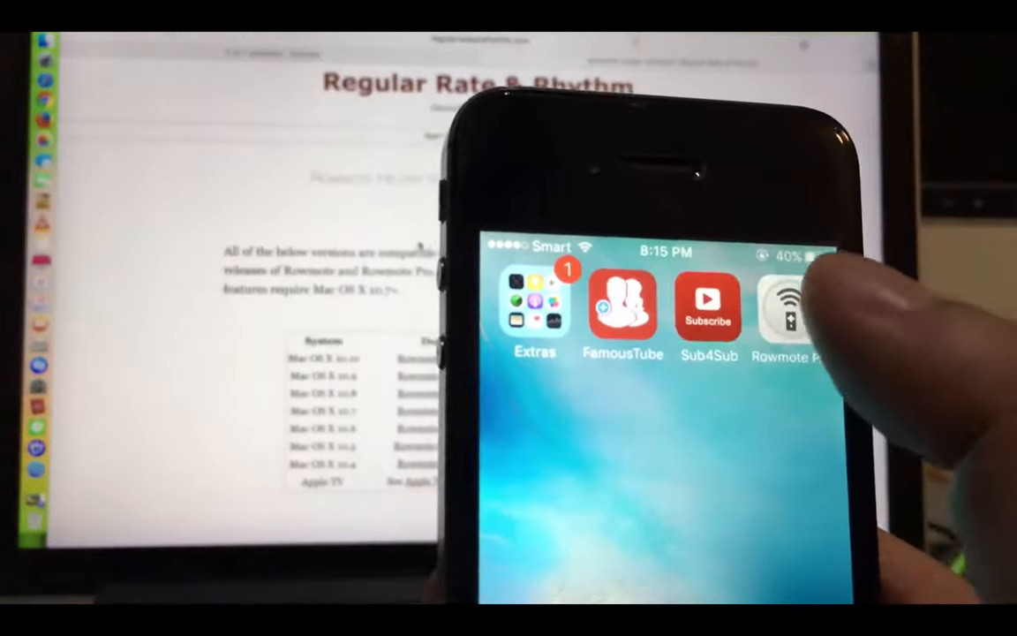
- Launch the Rowmote Pro app on the iPhone to get a pairing PIN
left_click(789, 309)
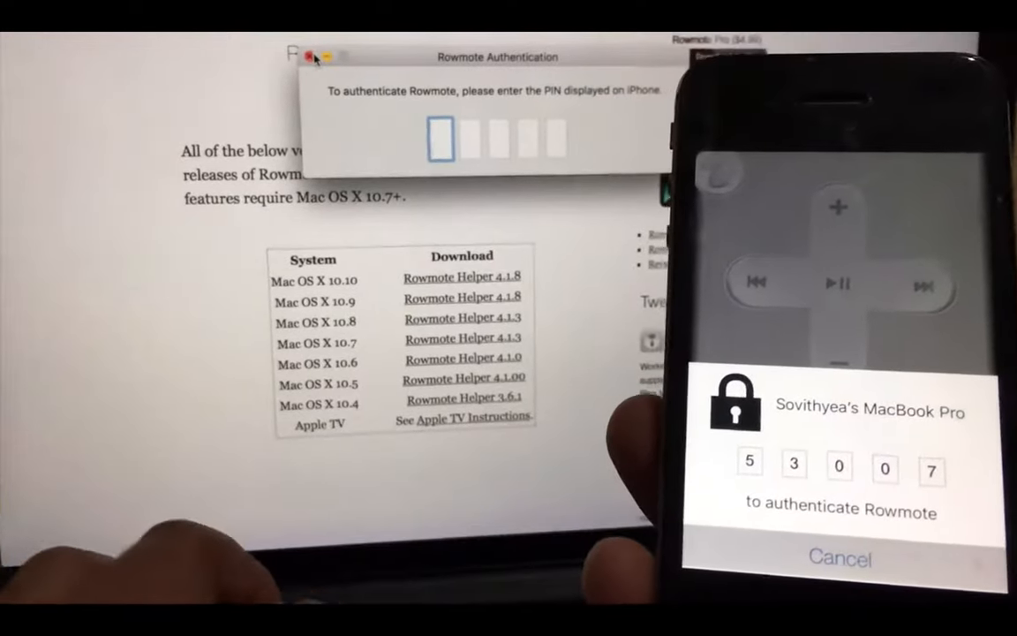
- Enter the iPhone's PIN into the Rowmote Authentication boxes on the Mac
type("53")
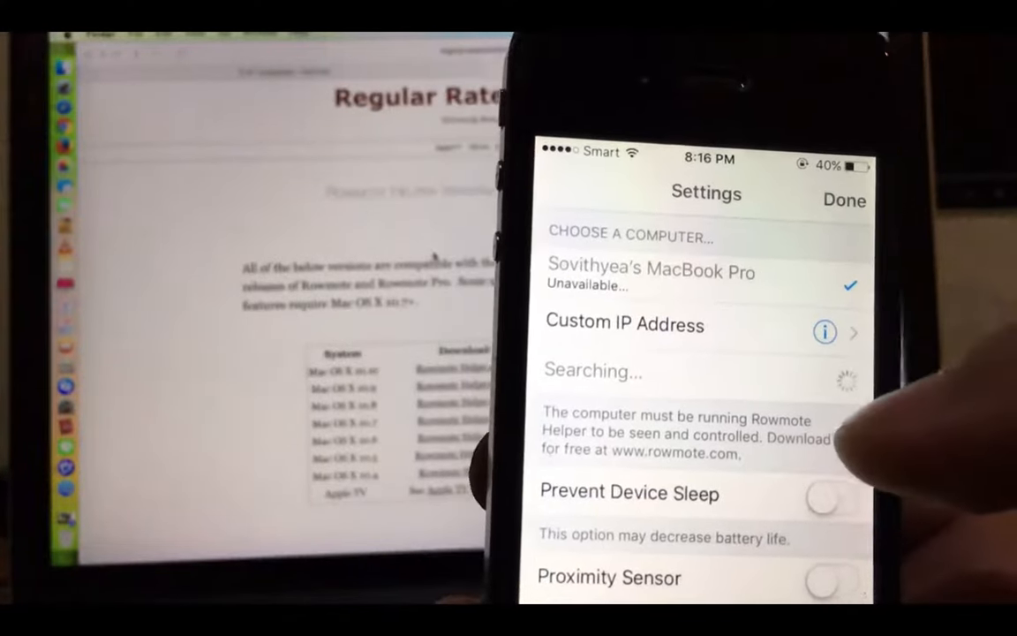
- Scroll through Rowmote Pro settings, including Pause on Call and Volume Control
scroll("down", 3)
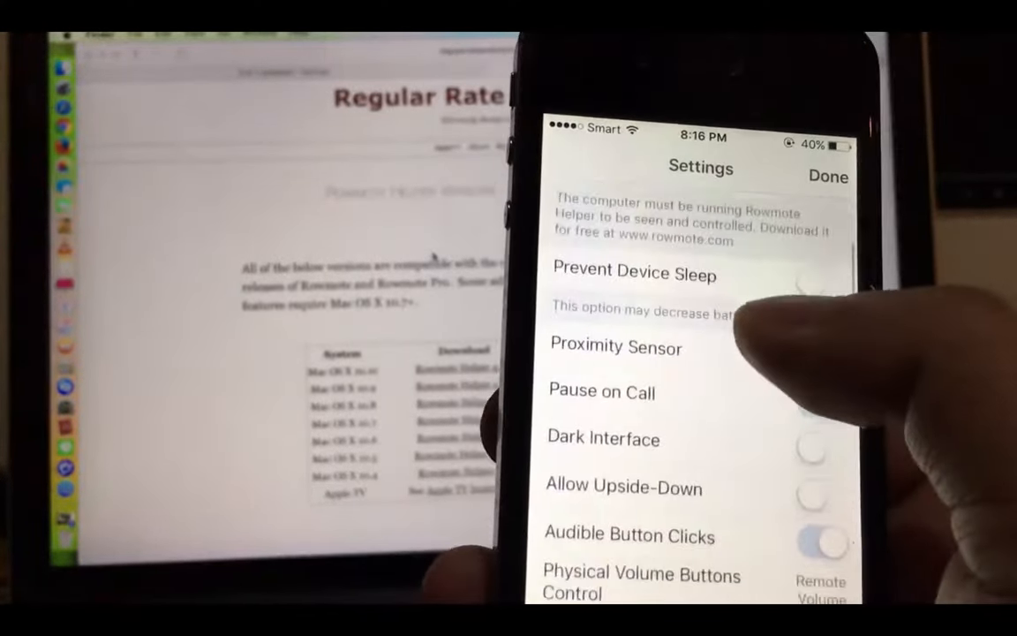
scroll("down", 3)
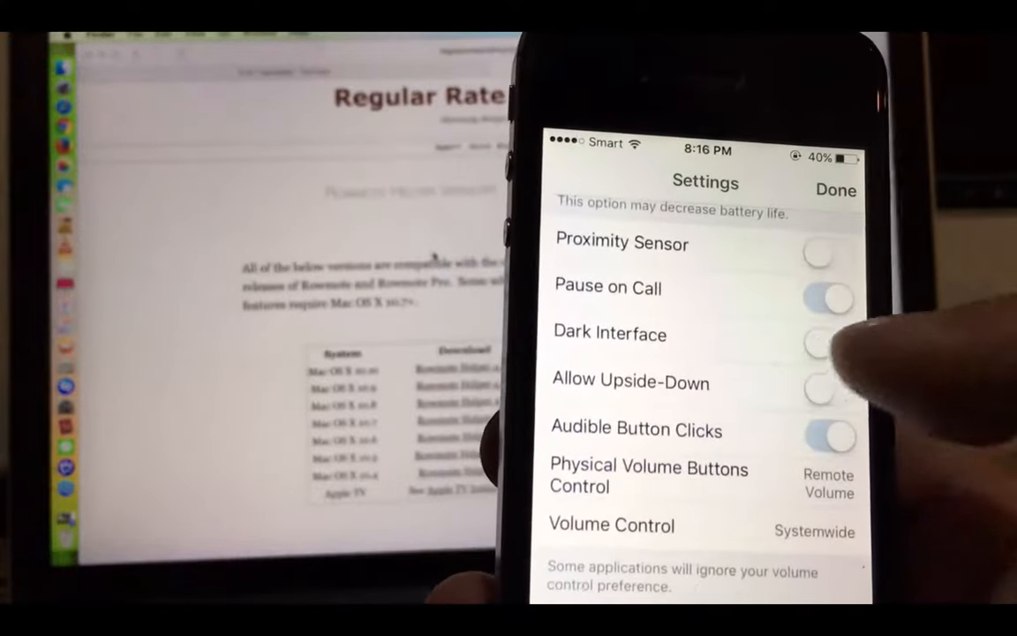
scroll("down", 3)
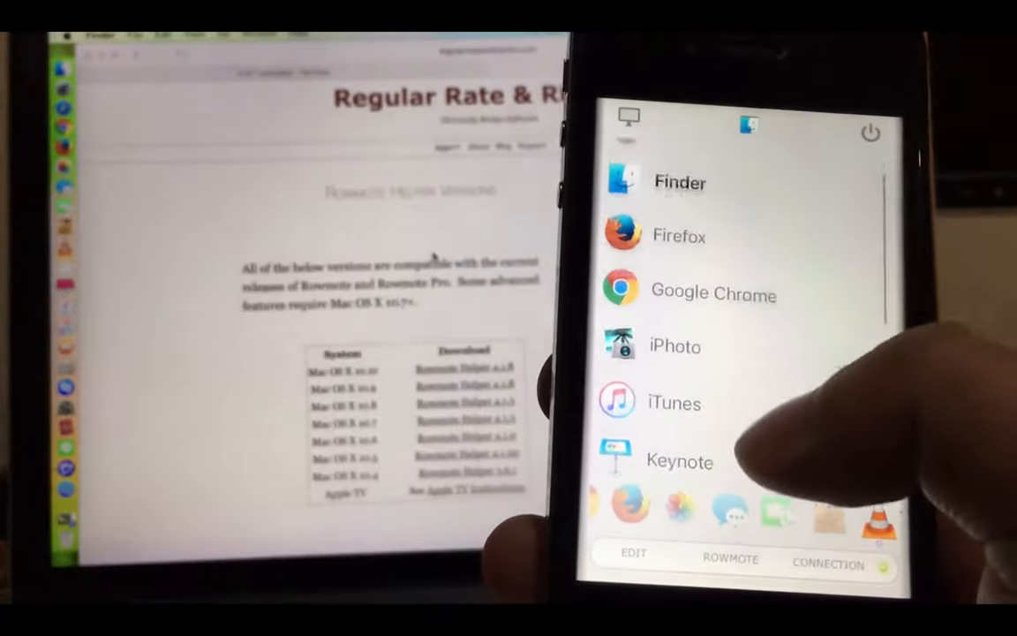
- Scroll the Rowmote Pro app launcher list past Finder, Firefox, iTunes and Keynote
scroll("down", 3)
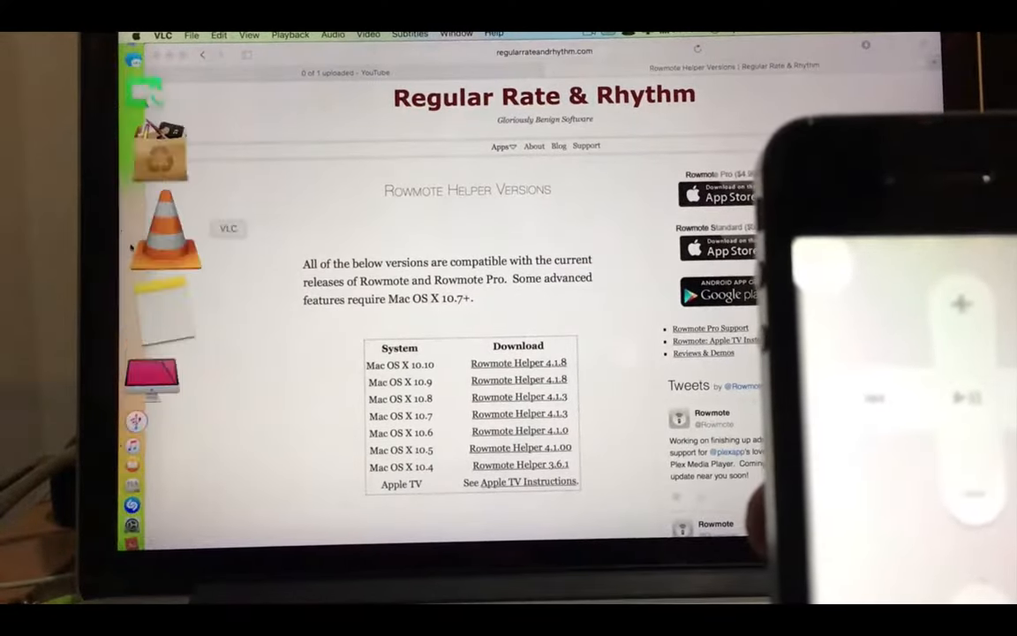
- Open the VLC playlist and play the track 'Feel the Light' from the phone
left_click(165, 236)
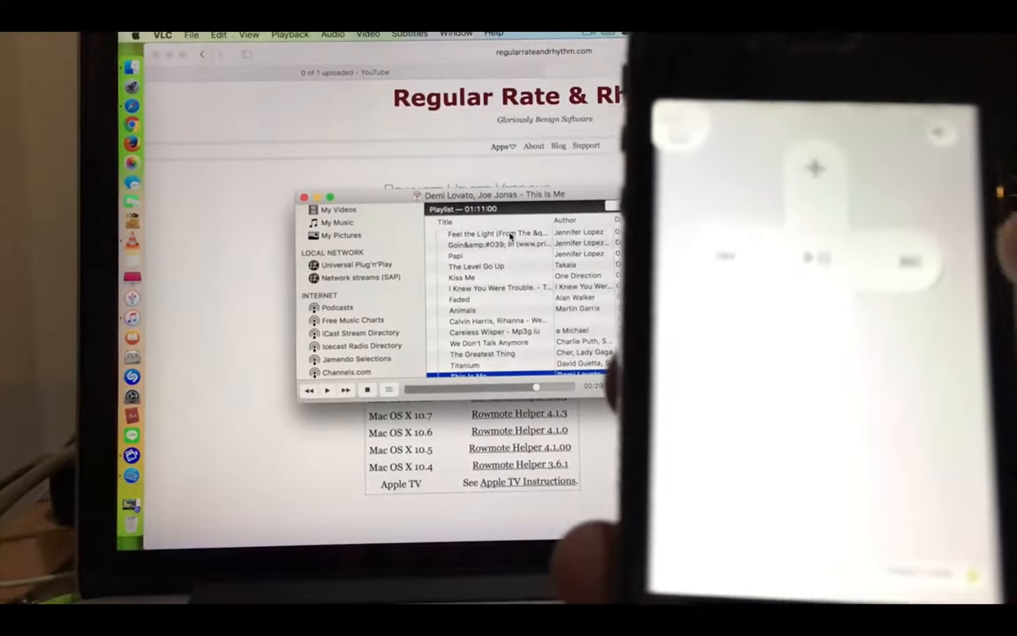
double_click(499, 233)
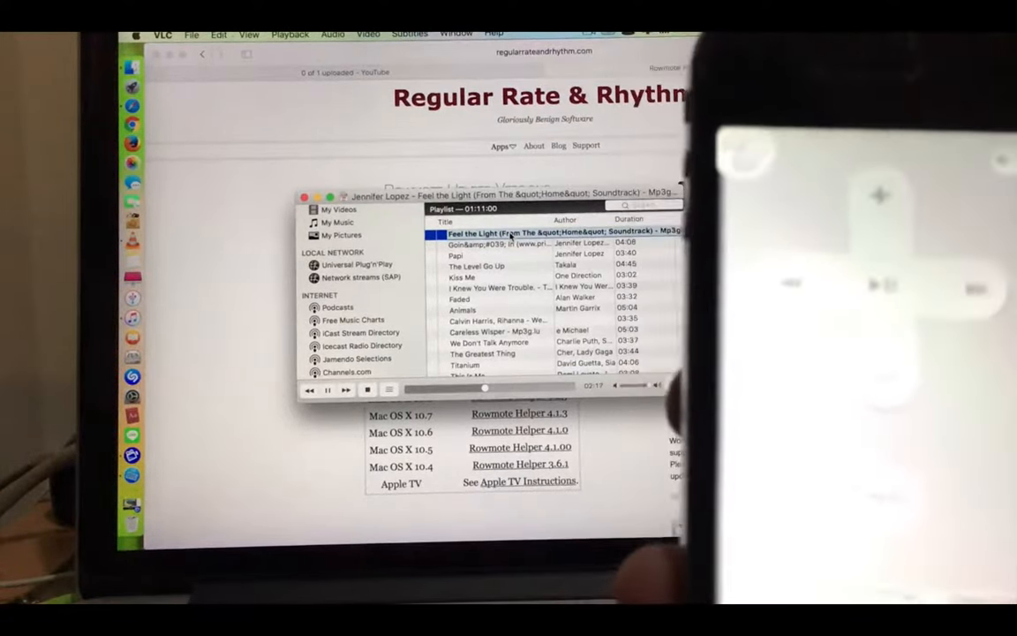
double_click(477, 266)
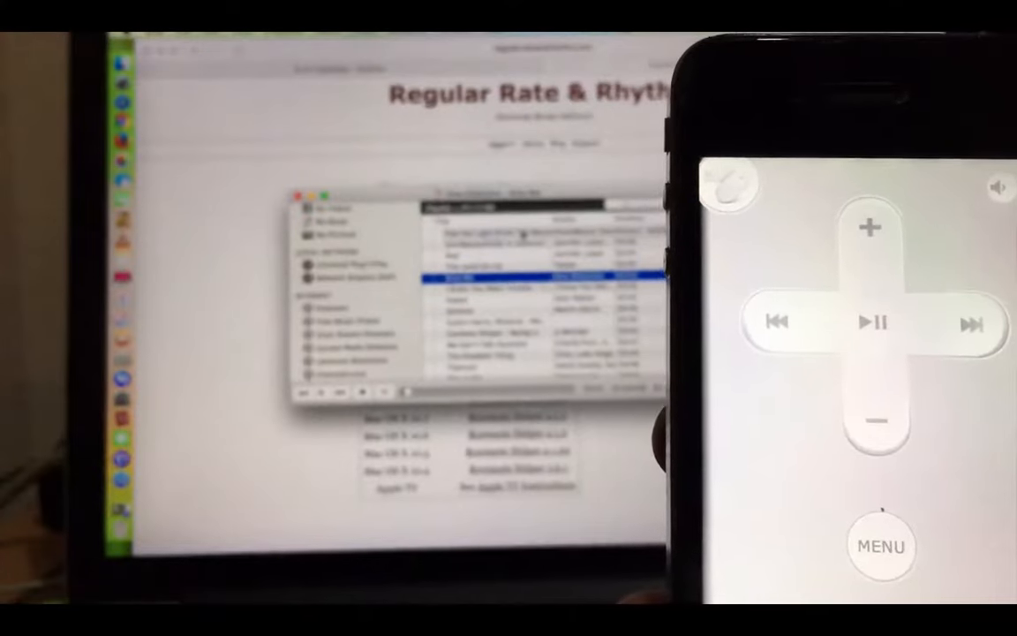
left_click(867, 427)
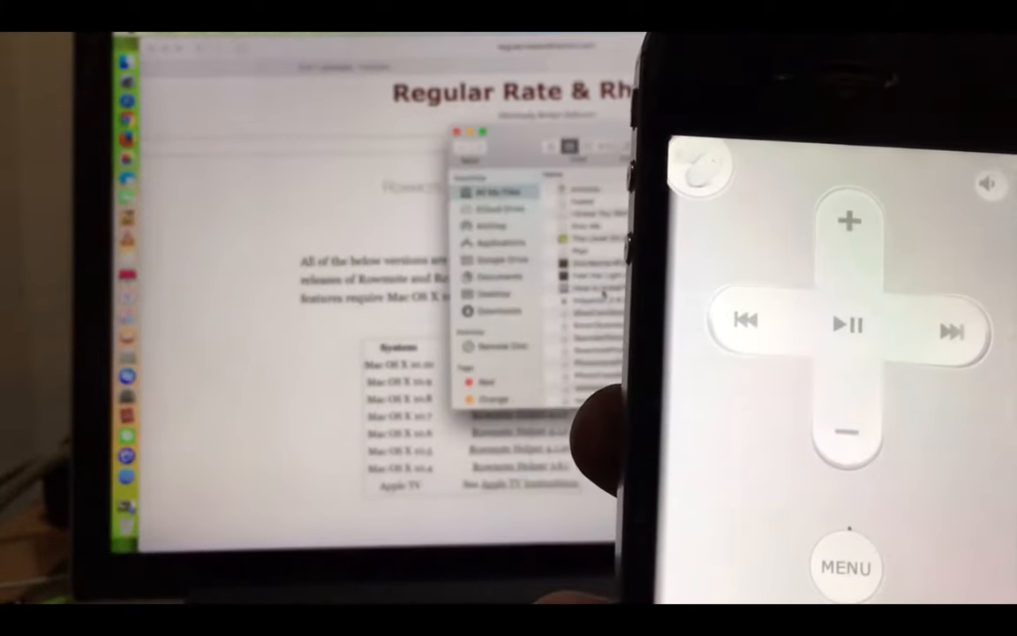
- Enter the Iron Man [1080p] folder and double-click the Iron Man .mp4 file
left_click(497, 310)
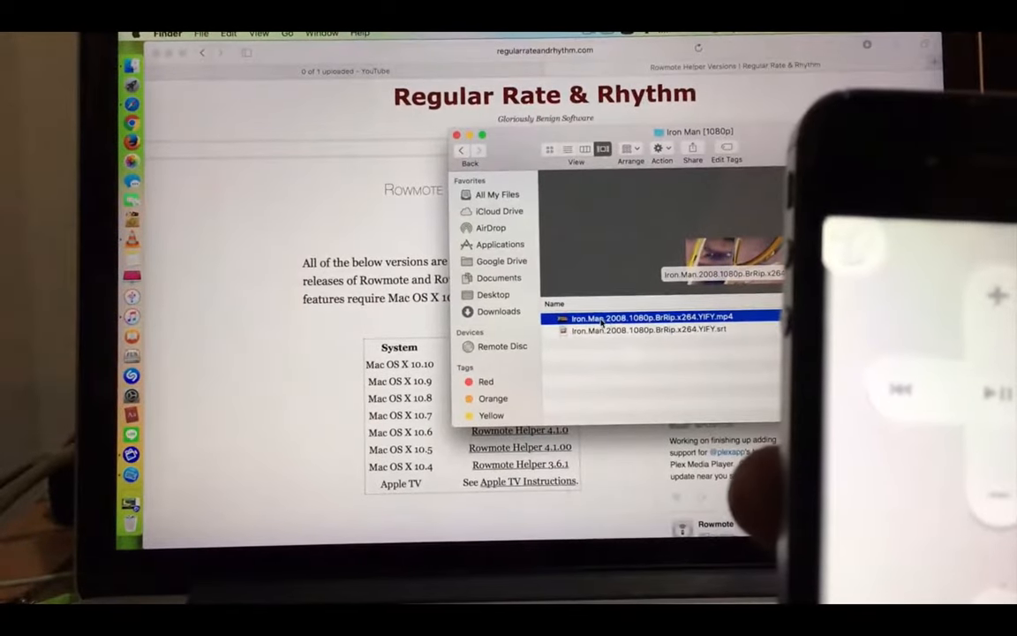
double_click(640, 316)
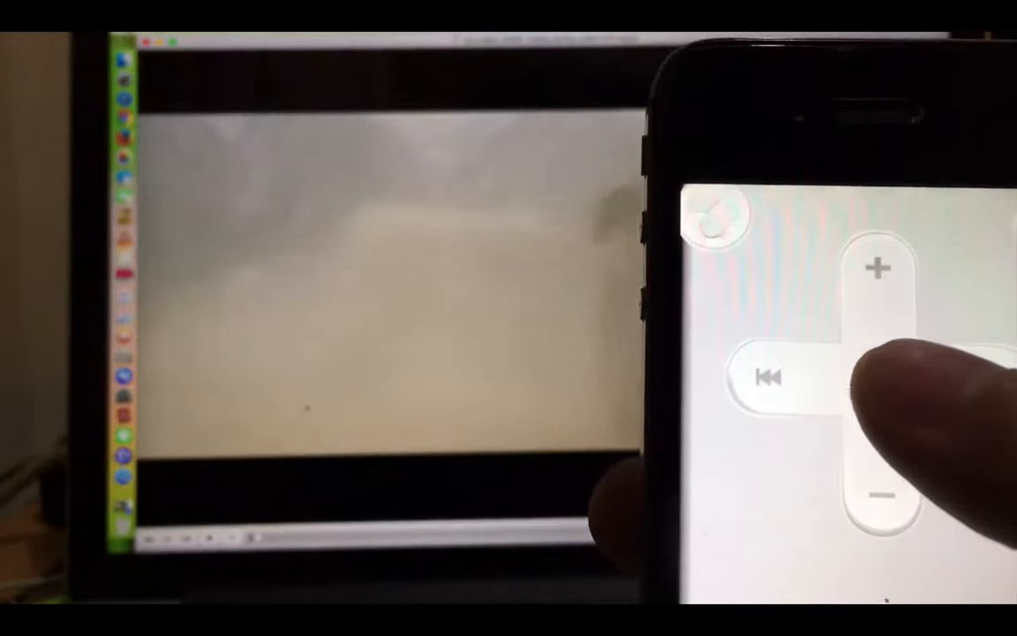
- Start the Iron Man movie in VLC, then toggle play/pause
left_click(894, 378)
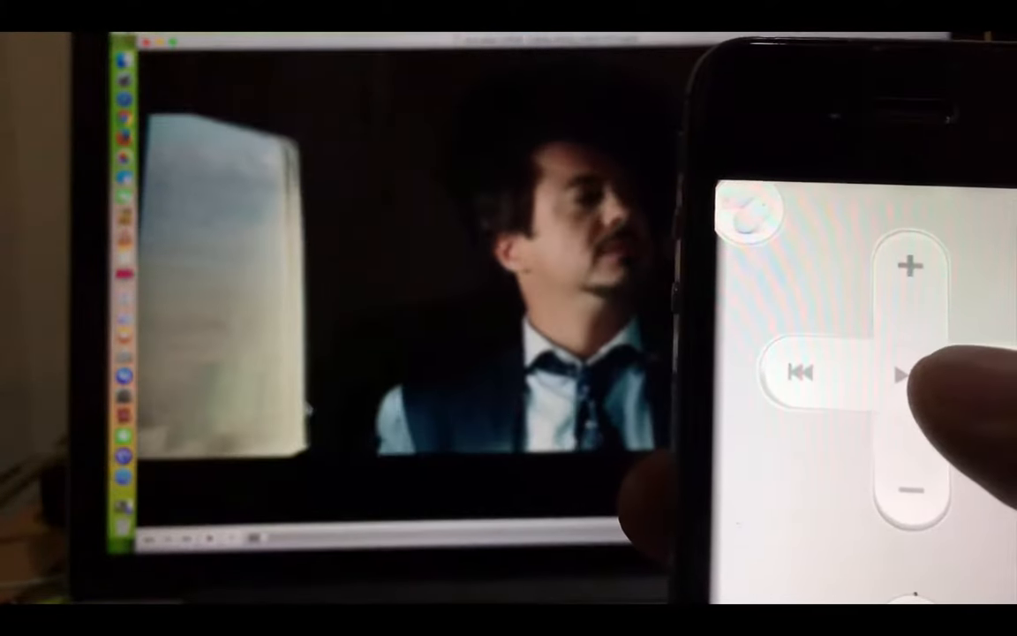
left_click(904, 374)
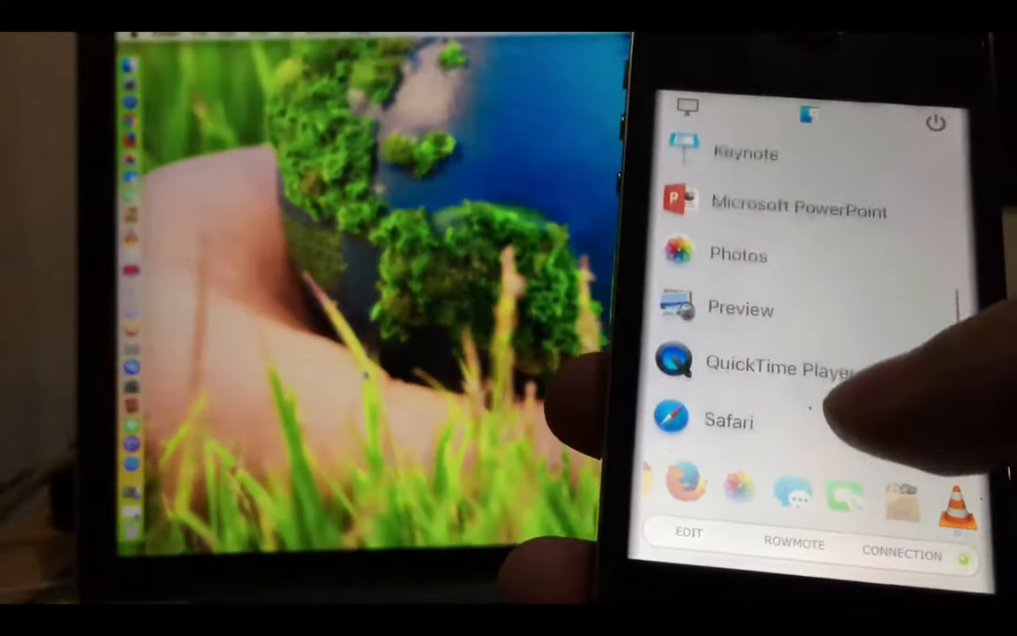
- Scroll down through Rowmote's list of Mac applications
scroll("down", 3)
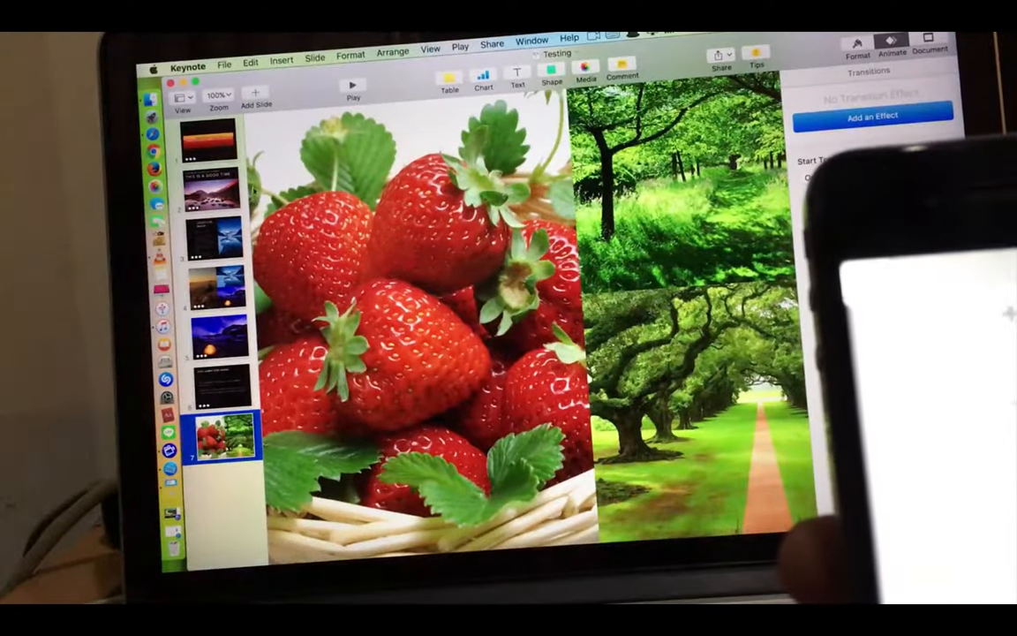
- Start presenting the 'Testing' slideshow in Keynote
left_click(210, 141)
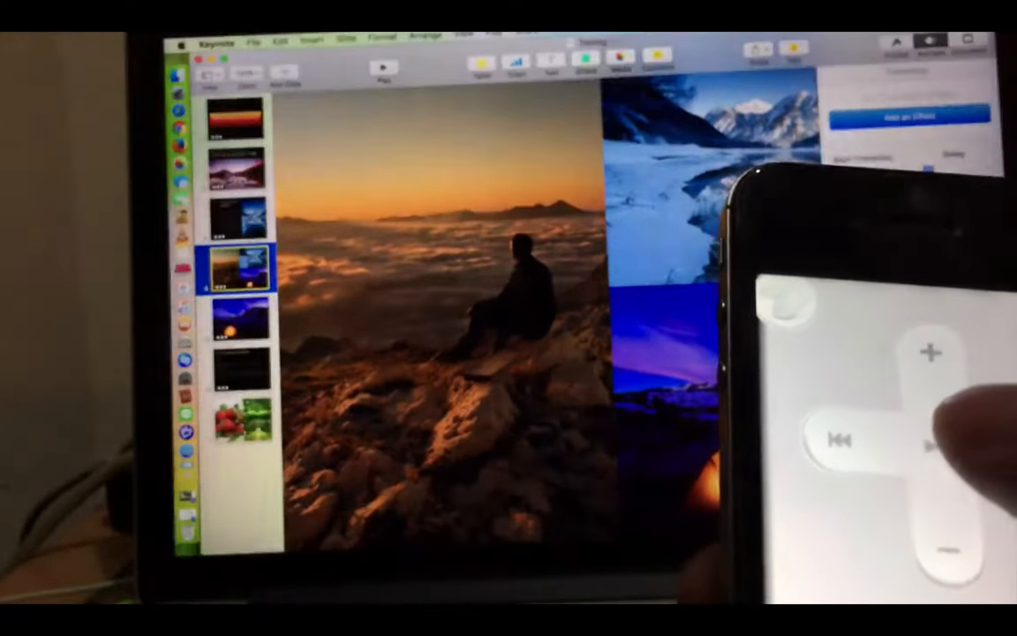
- Exit the slideshow and quit Keynote from Rowmote's app list
left_click(920, 444)
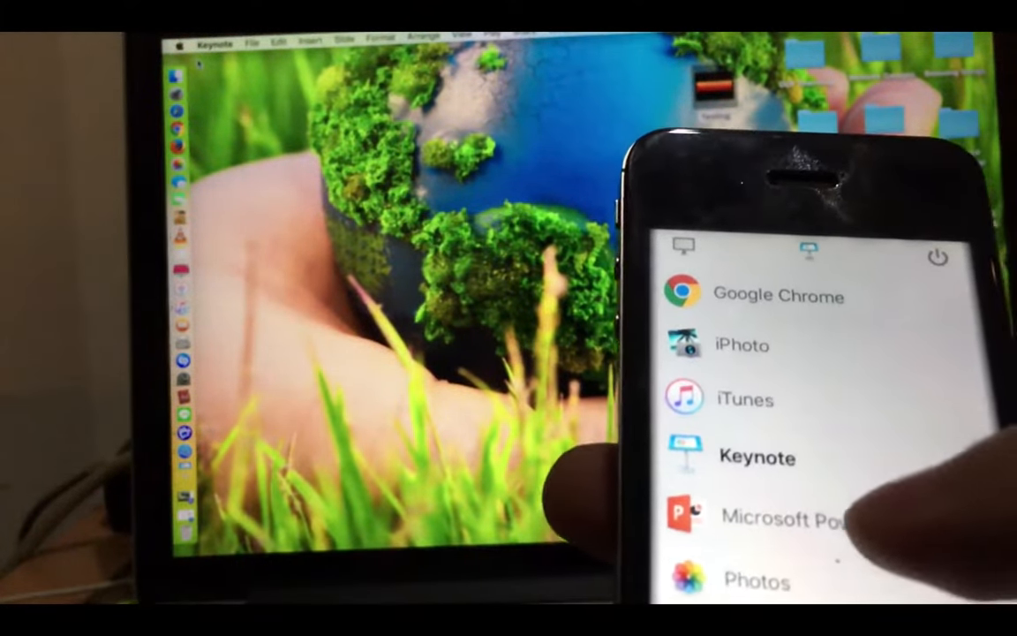
left_click(780, 515)
type("there are")
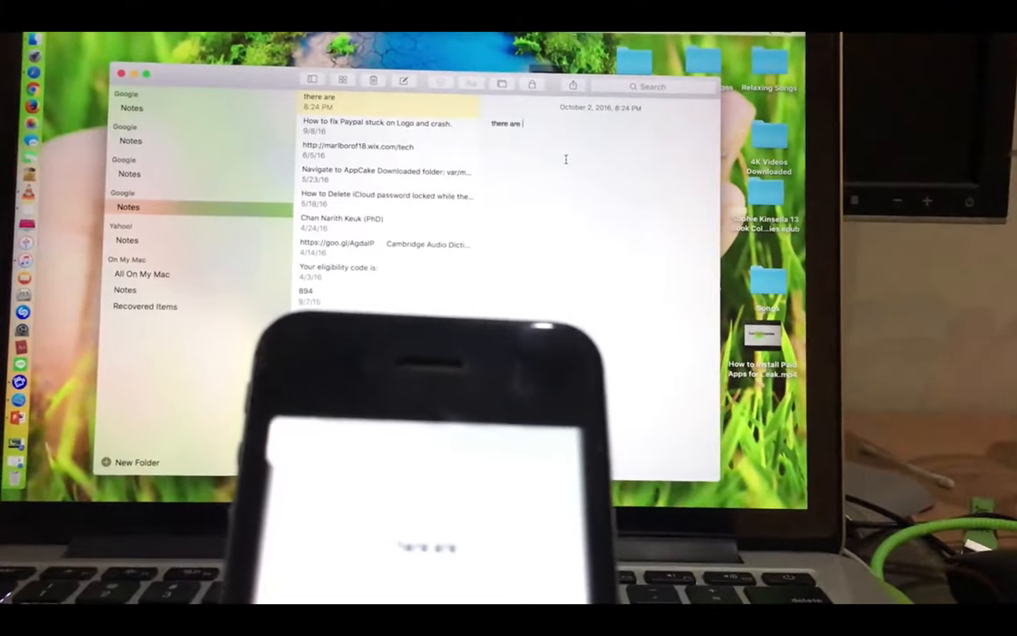
- Type 'some people. this is forcy' into the note from the Rowmote keyboard
type("some people.")
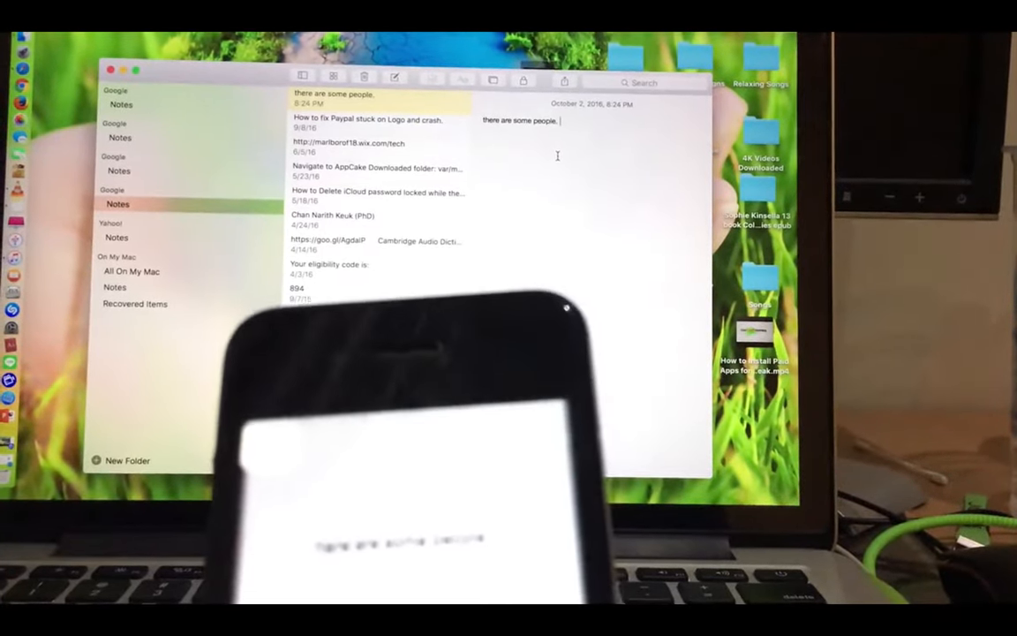
type("this isv")
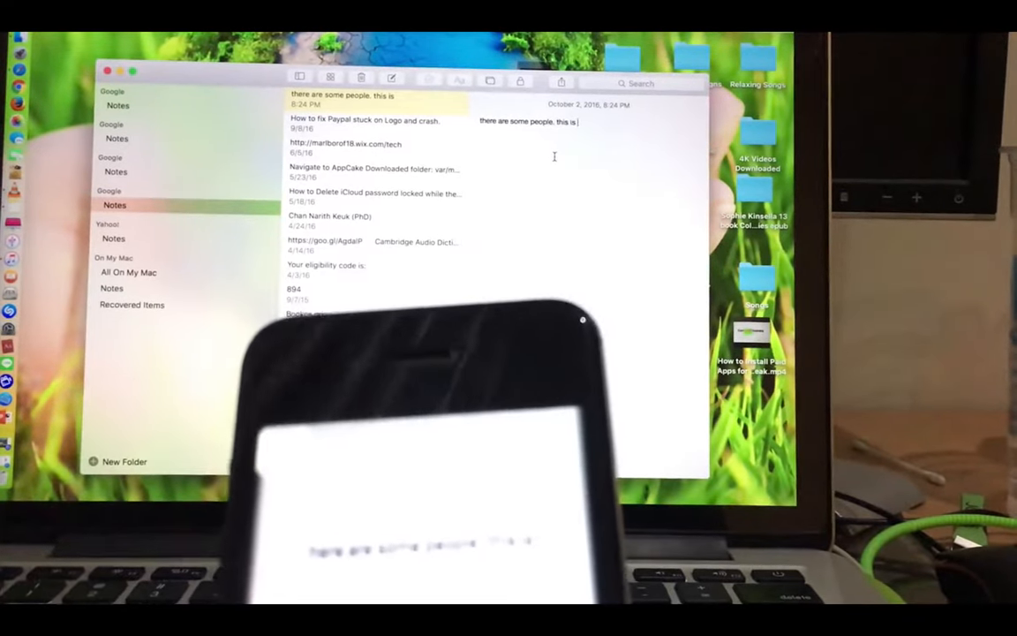
type("forcy")
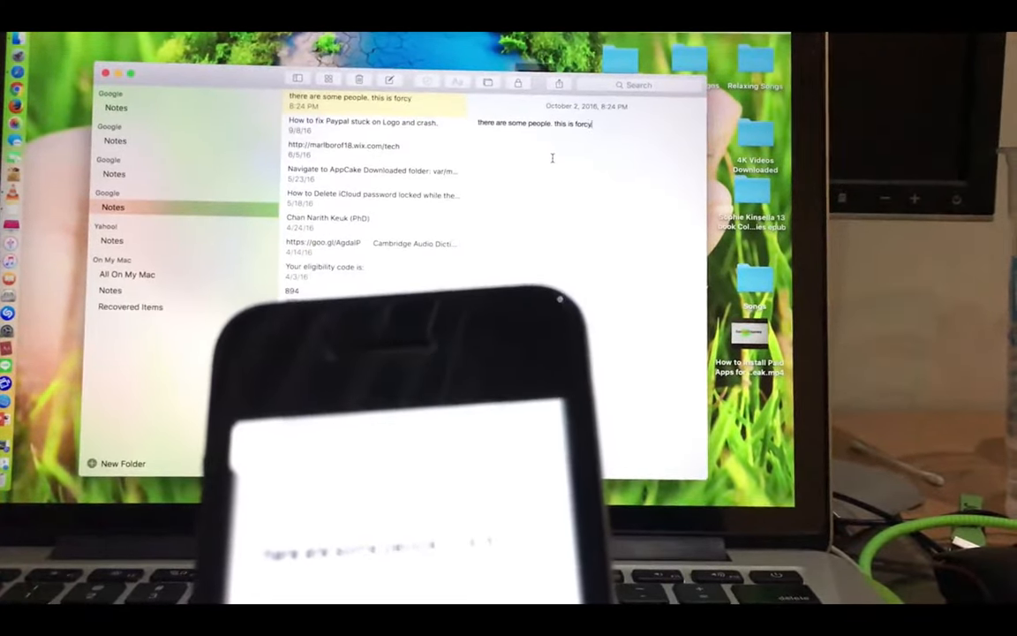